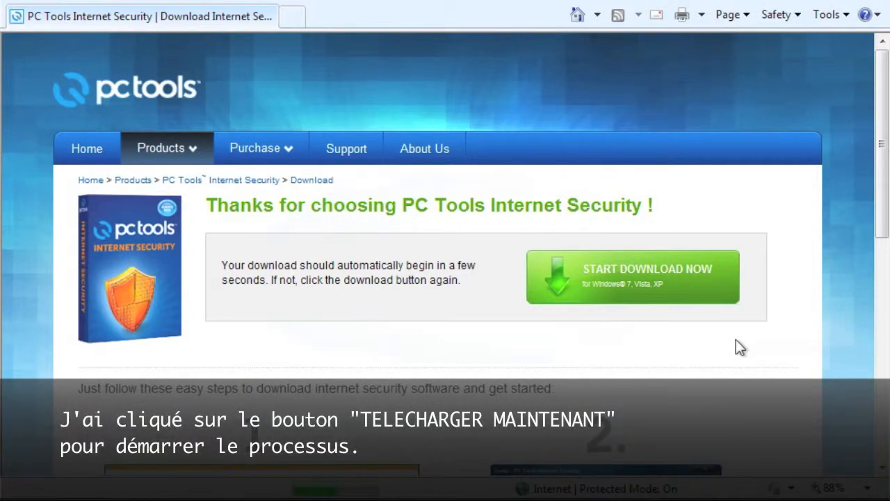
Start the PC Tools Internet Security installer download and allow the blocked file
{"action": "left_click", "coordinate": [631, 276]}
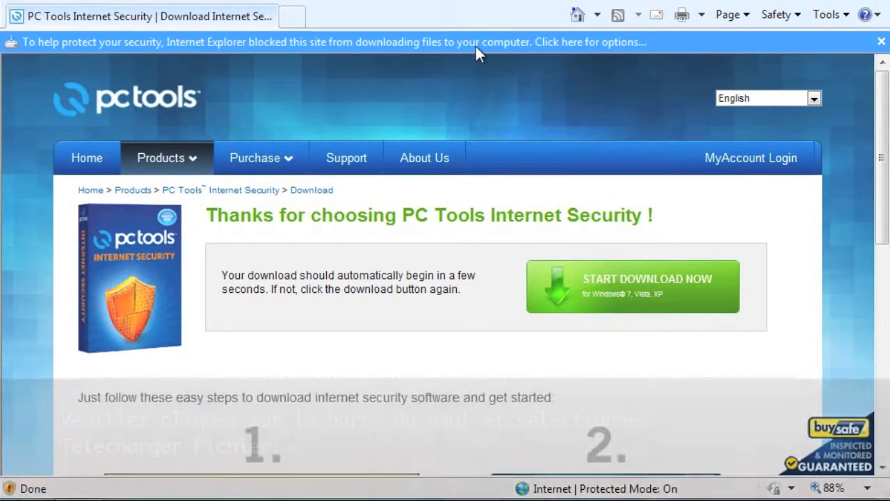
{"action": "left_click", "coordinate": [480, 42]}
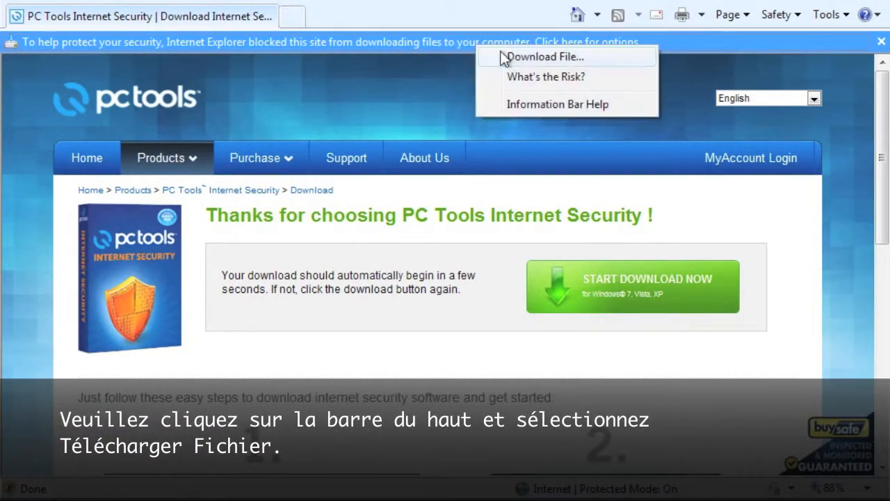
{"action": "left_click", "coordinate": [544, 57]}
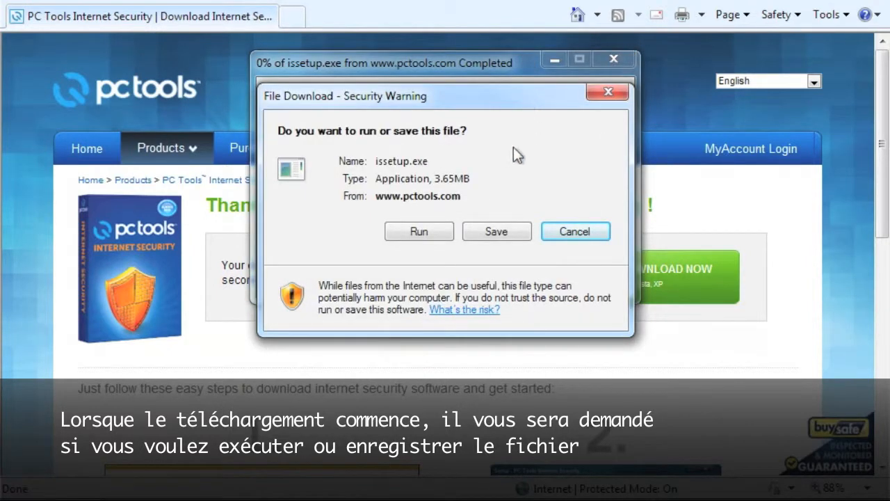
Run the downloaded issetup.exe and permit it to make changes in User Account Control
{"action": "left_click", "coordinate": [418, 231]}
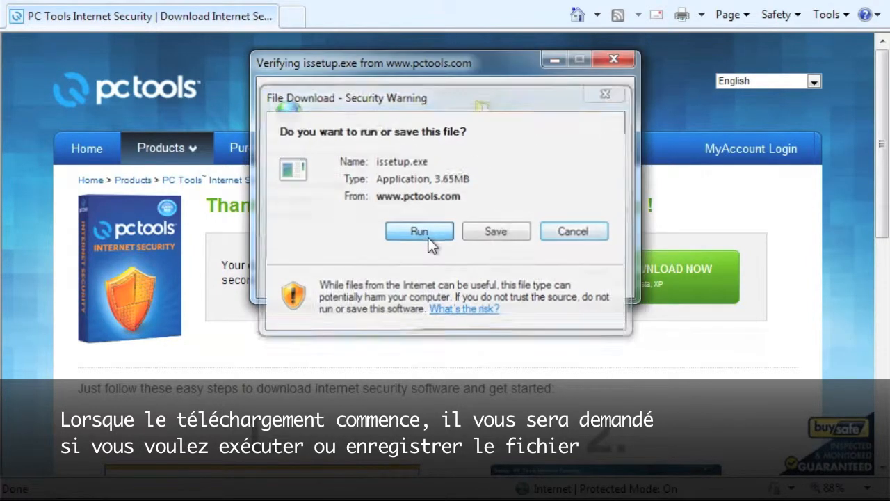
{"action": "left_click", "coordinate": [419, 231]}
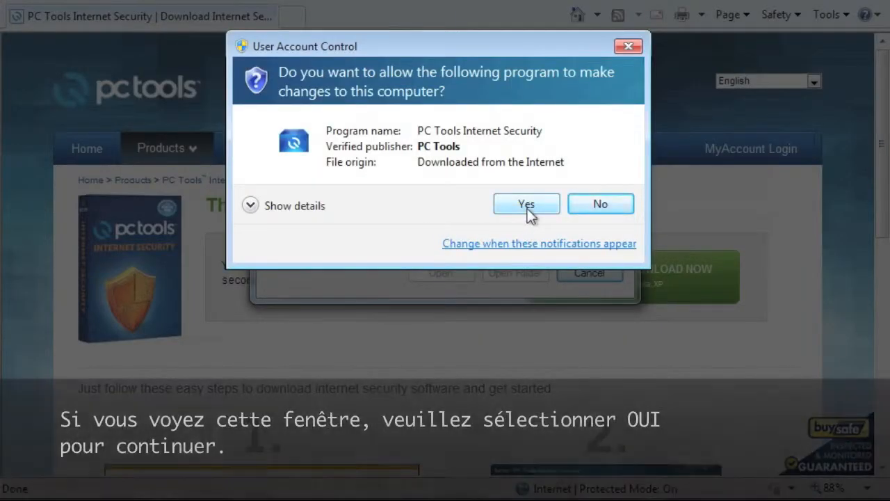
{"action": "left_click", "coordinate": [526, 203]}
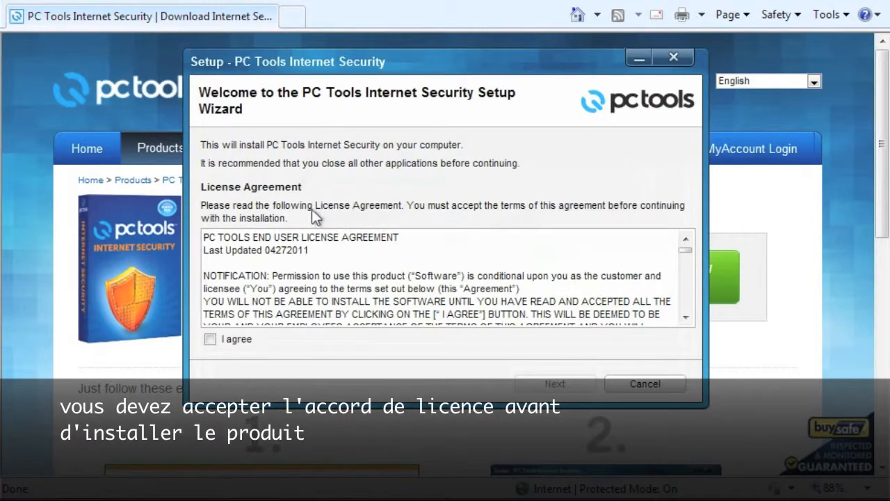
{"action": "mouse_move", "coordinate": [390, 220]}
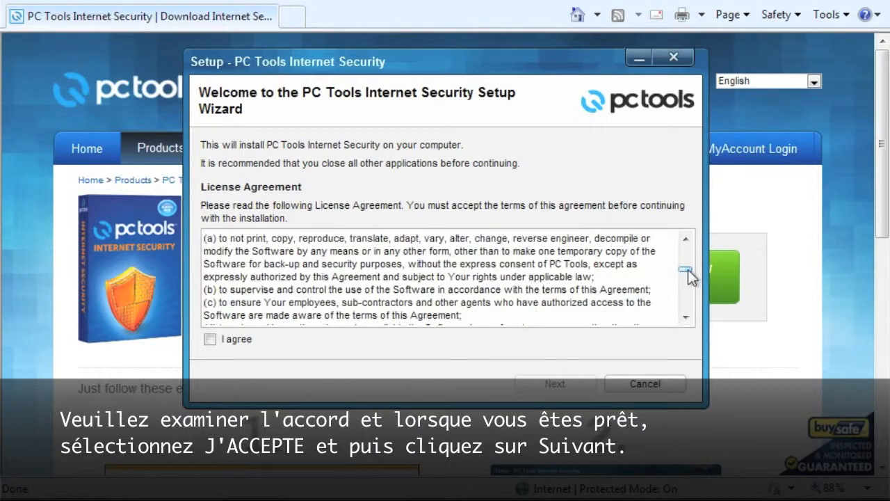
Tick I agree on the license agreement and advance the setup
{"action": "left_click", "coordinate": [210, 340]}
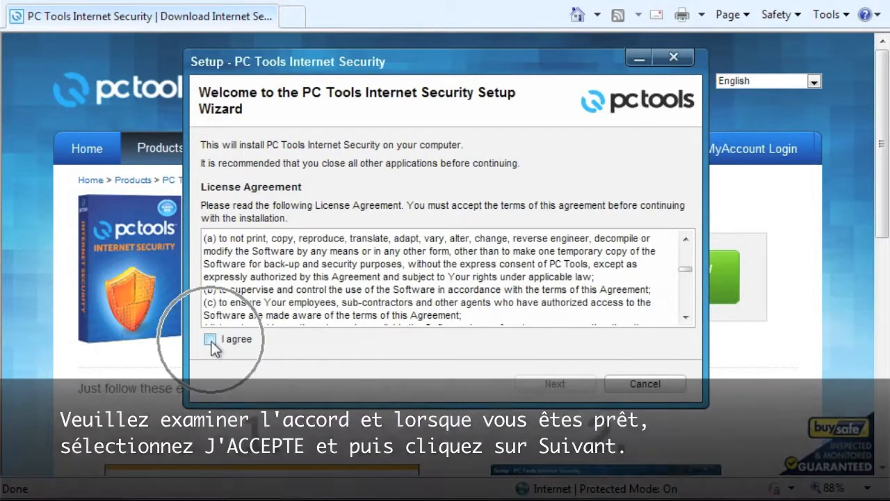
{"action": "left_click", "coordinate": [210, 339]}
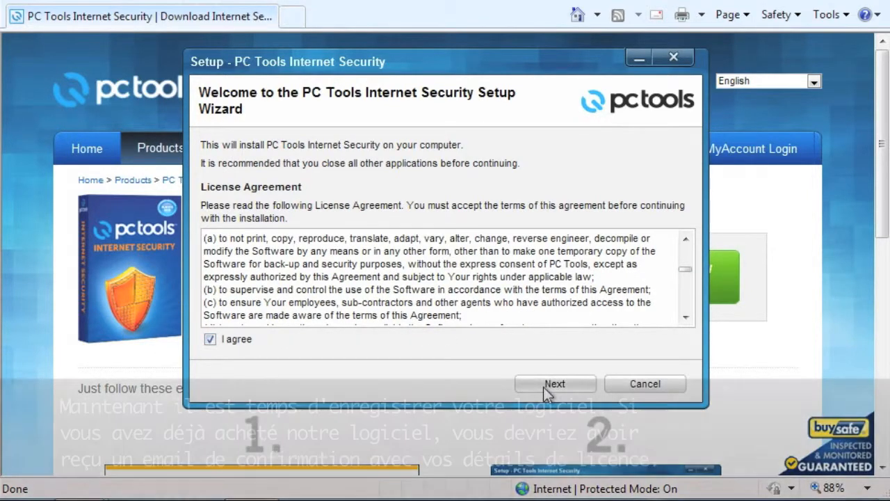
{"action": "left_click", "coordinate": [554, 383]}
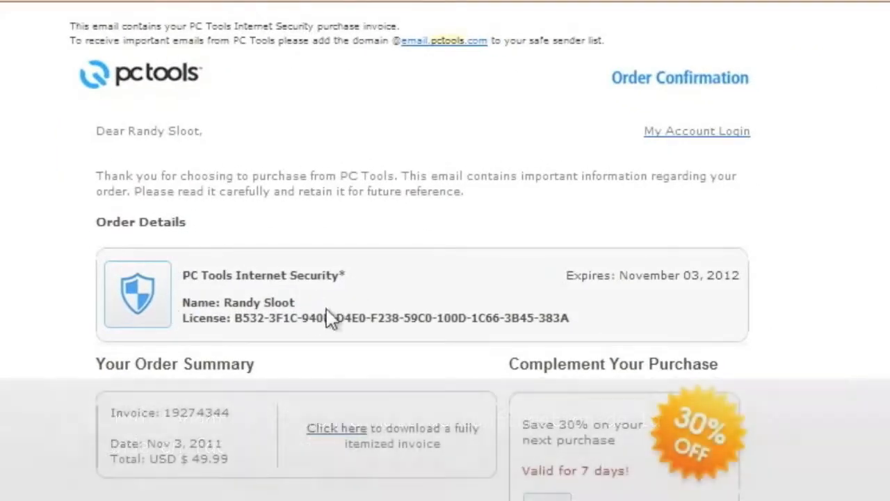
{"action": "mouse_move", "coordinate": [591, 324]}
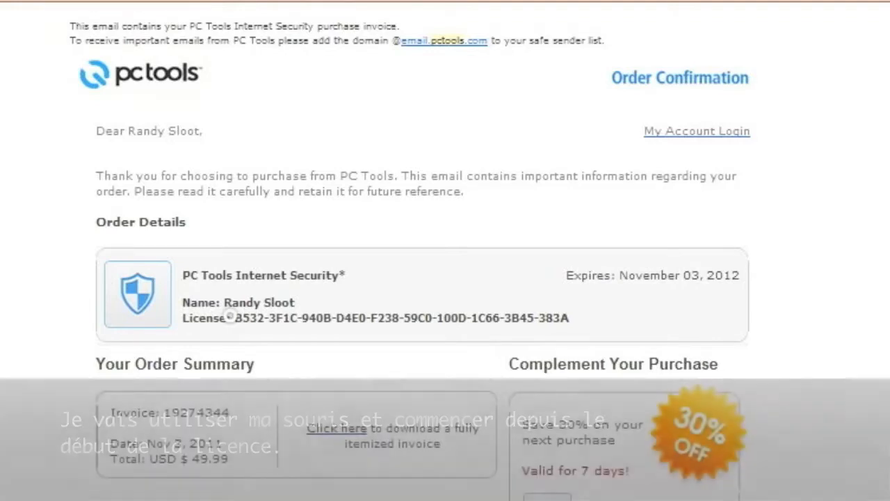
Select the full license key in the order confirmation email and copy it
{"action": "left_click_drag", "start_coordinate": [228, 318], "coordinate": [267, 318]}
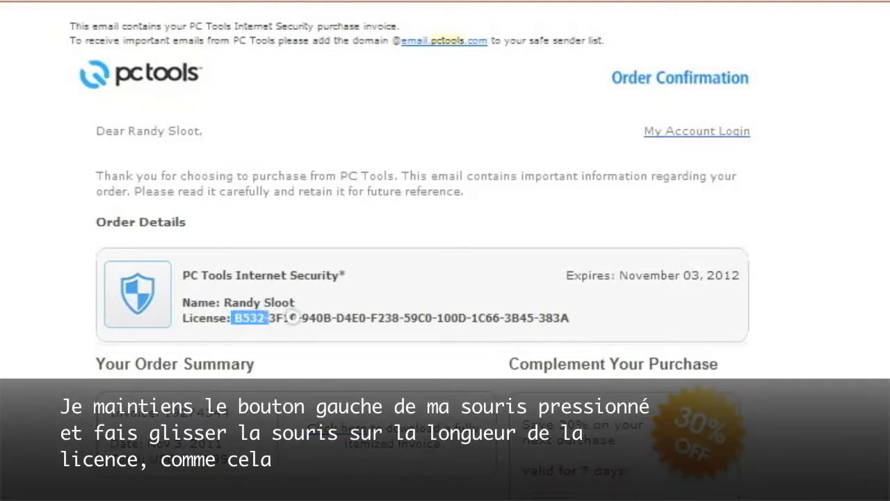
{"action": "left_click_drag", "start_coordinate": [251, 318], "coordinate": [473, 318]}
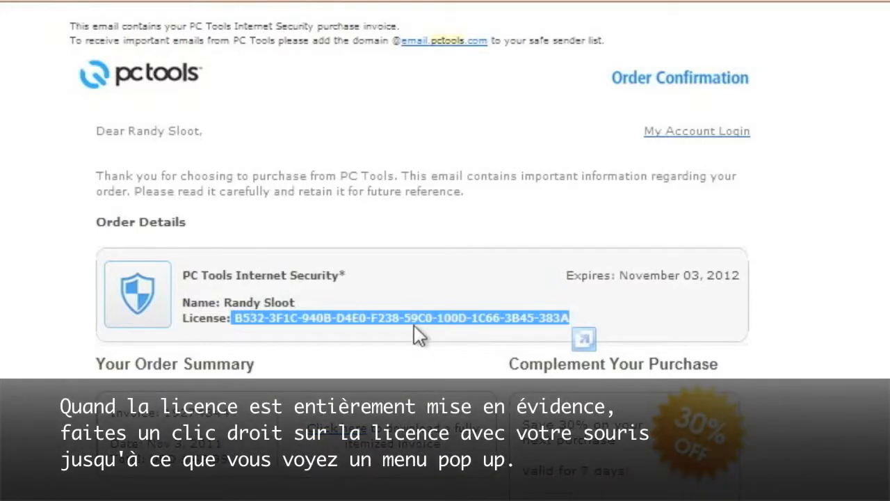
{"action": "right_click", "coordinate": [393, 319]}
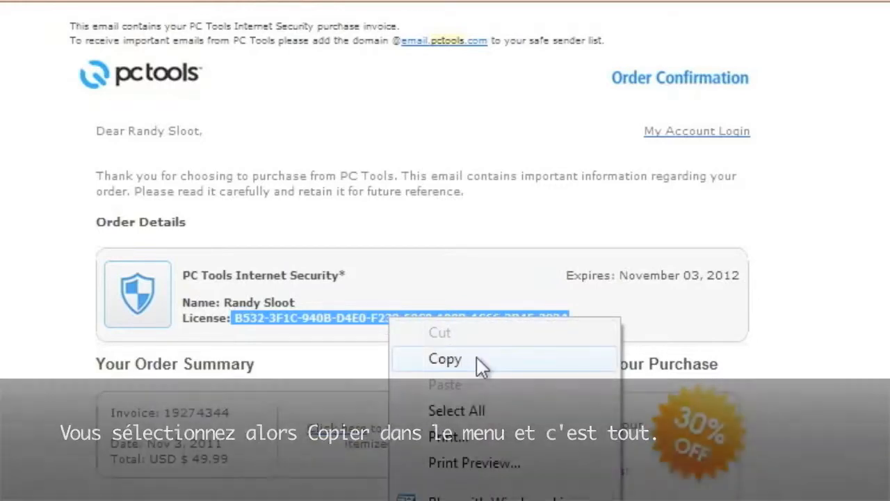
{"action": "left_click", "coordinate": [445, 359]}
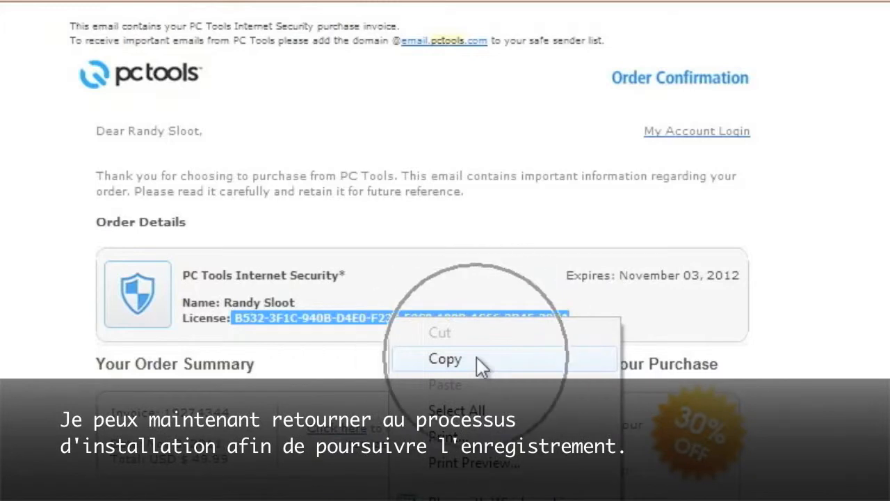
{"action": "left_click", "coordinate": [445, 359]}
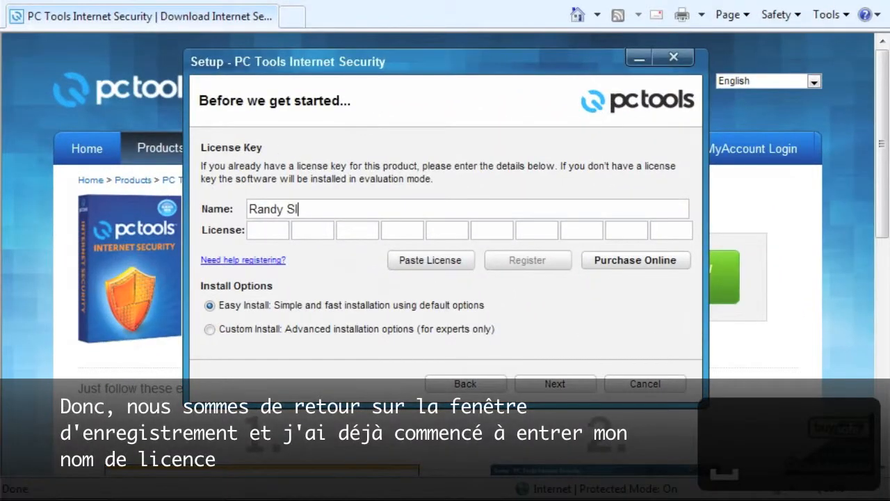
Complete the registration name, paste the license key, and continue with Easy Install
{"action": "type", "text": "oot"}
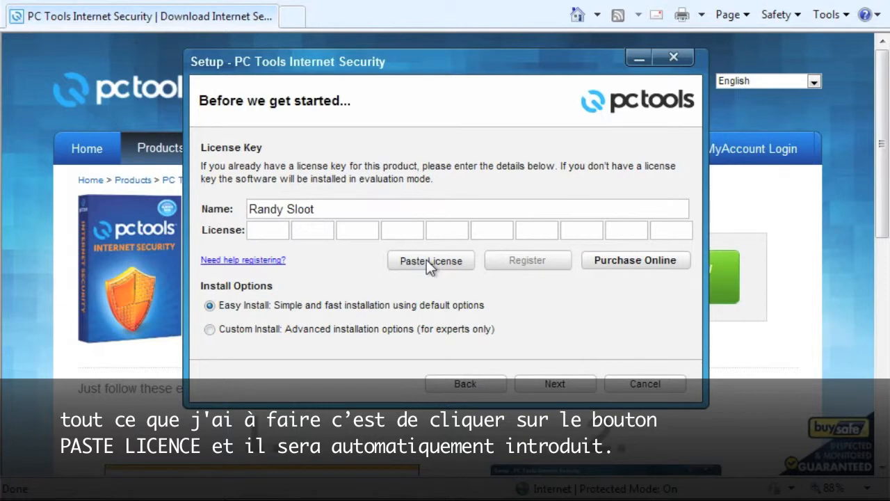
{"action": "left_click", "coordinate": [431, 259]}
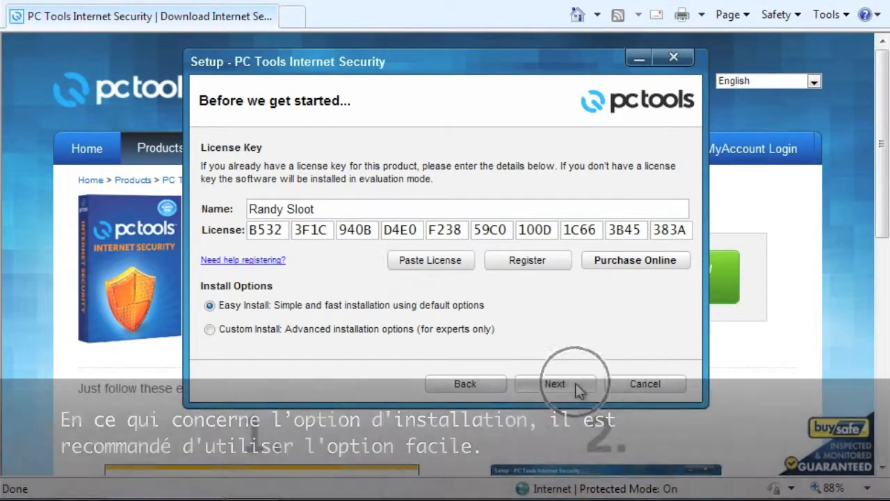
{"action": "left_click", "coordinate": [555, 384]}
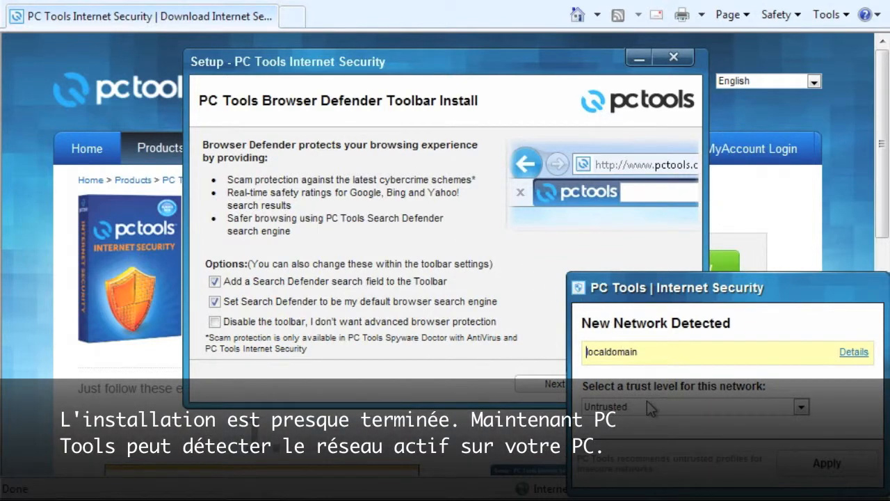
Set the detected localdomain network's trust level to Trusted and apply it
{"action": "left_click", "coordinate": [801, 406]}
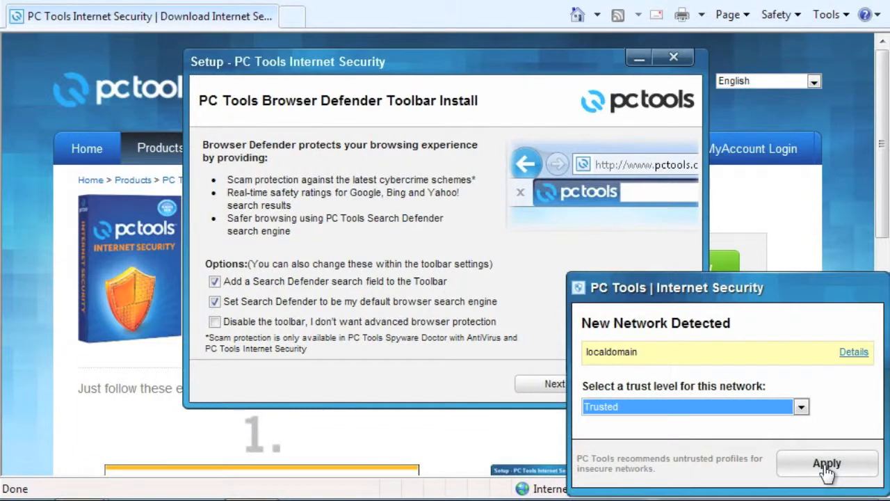
{"action": "left_click", "coordinate": [827, 464]}
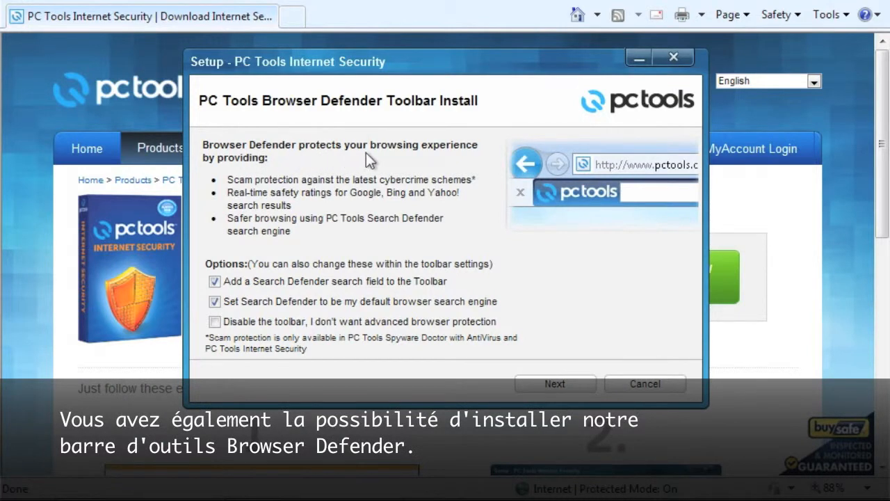
{"action": "mouse_move", "coordinate": [278, 243]}
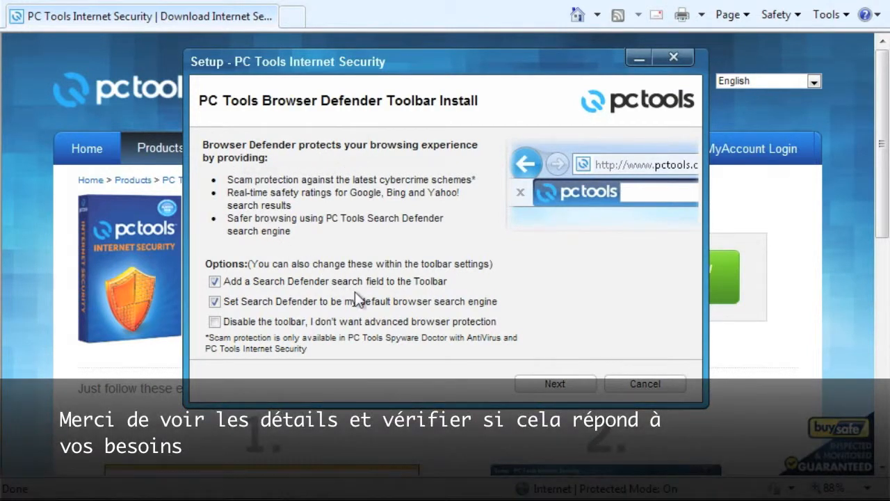
{"action": "mouse_move", "coordinate": [555, 384]}
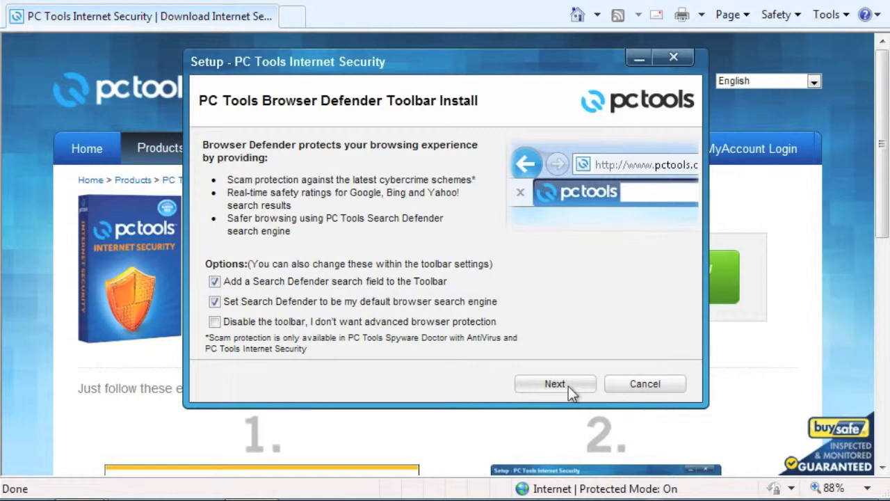
Keep the Browser Defender toolbar options and finish setup with Initial Scan left on Yes
{"action": "left_click", "coordinate": [555, 383]}
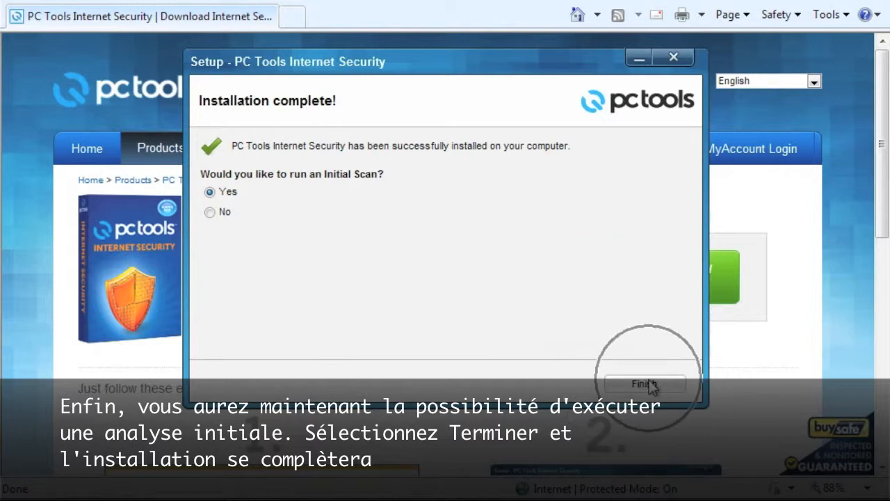
{"action": "left_click", "coordinate": [643, 384]}
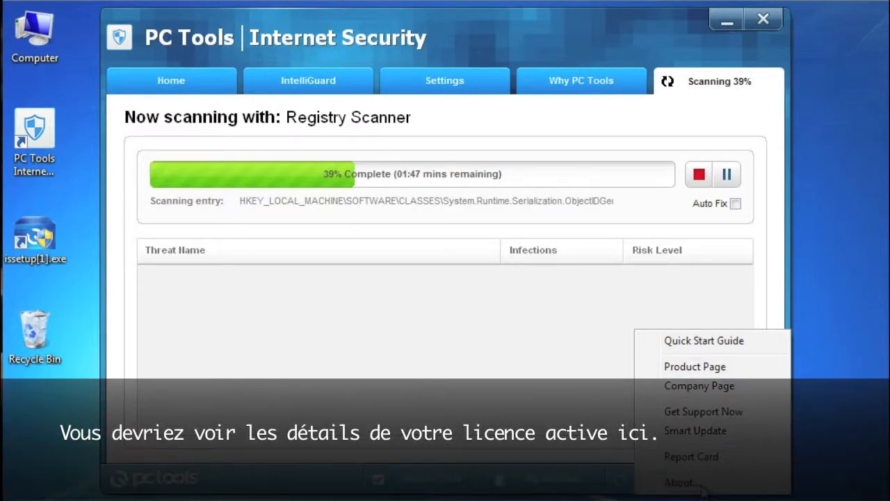
Choose Help > About to show the version and active license details
{"action": "left_click", "coordinate": [682, 482]}
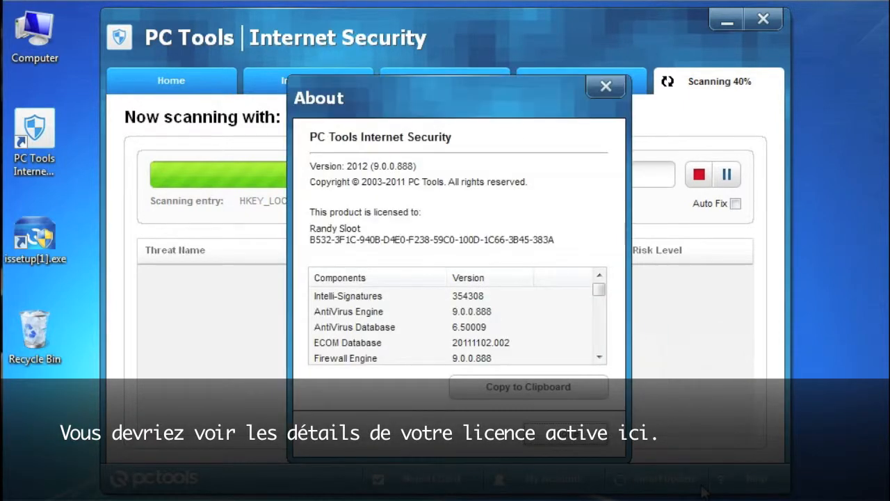